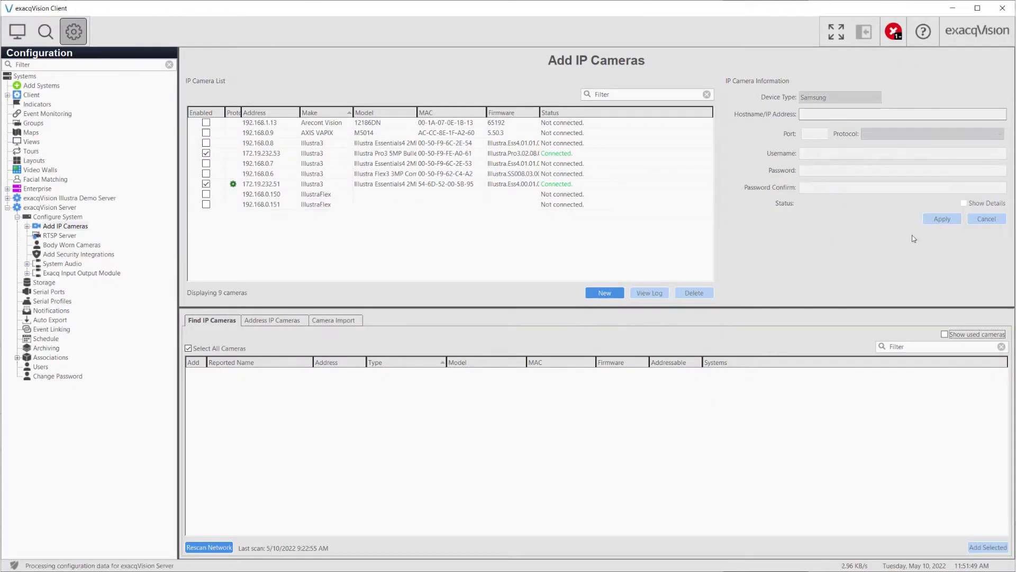
Step: Review the Samsung camera's 504 connection error details and start a new camera entry
click(941, 218)
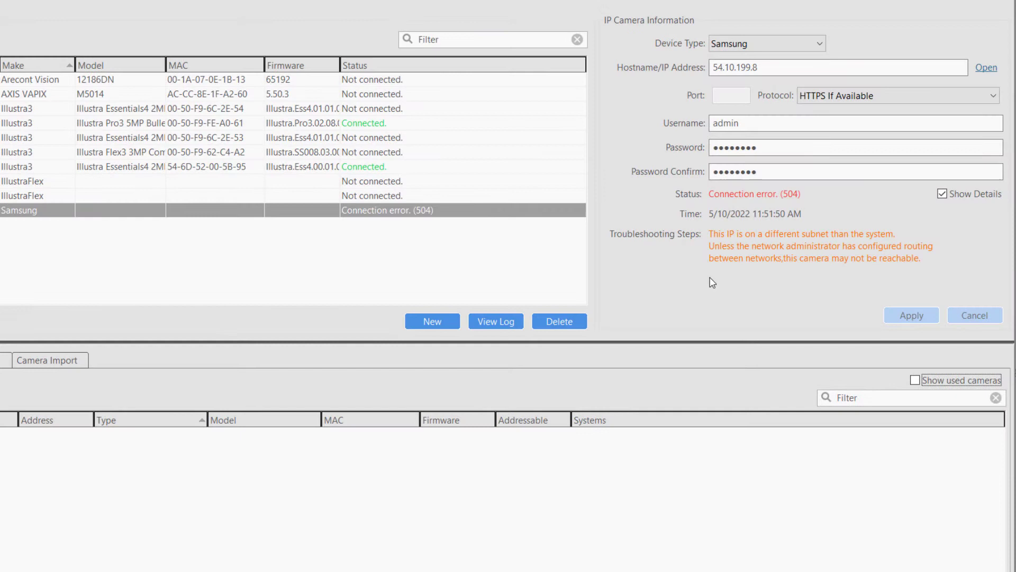
mouse_move(546, 294)
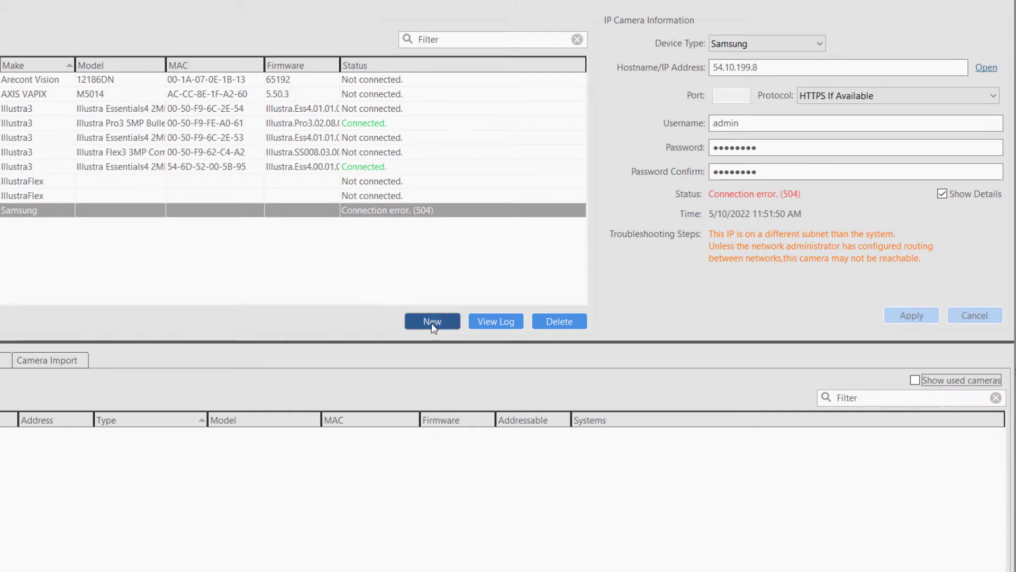
click(432, 320)
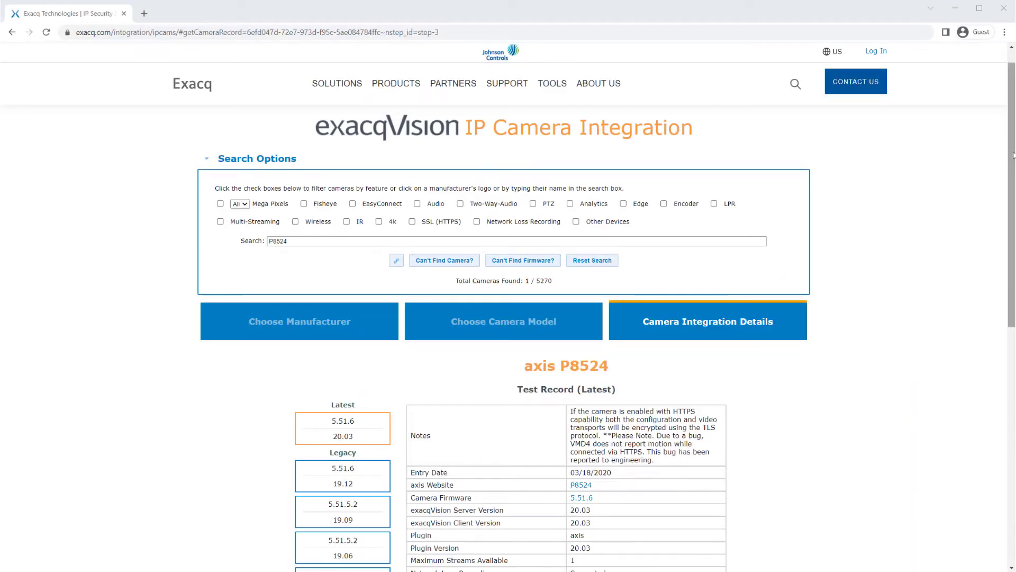
Step: Scroll through the Axis P8524 test record to its tested firmware and version details
scroll(down, 3)
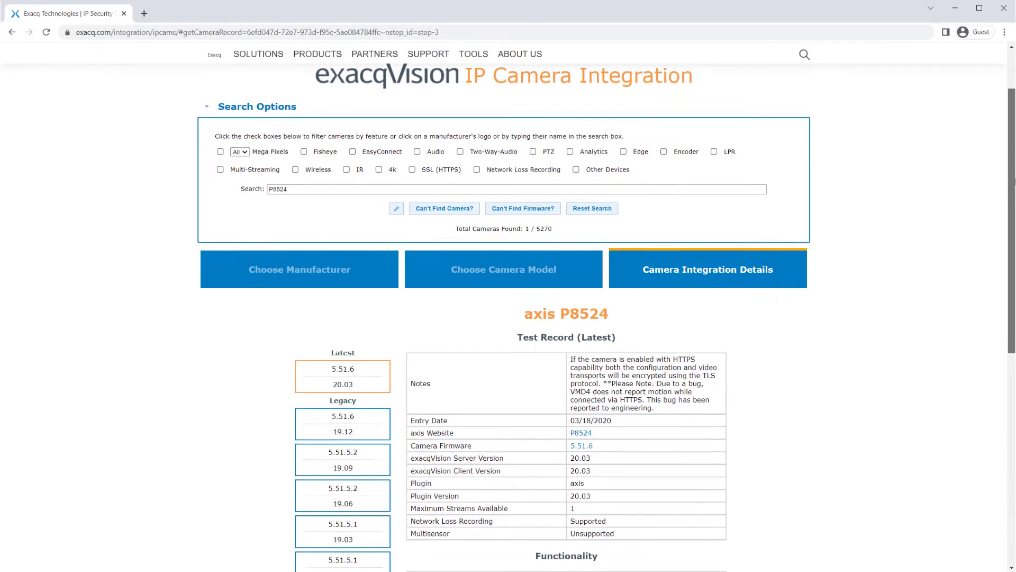
scroll(down, 3)
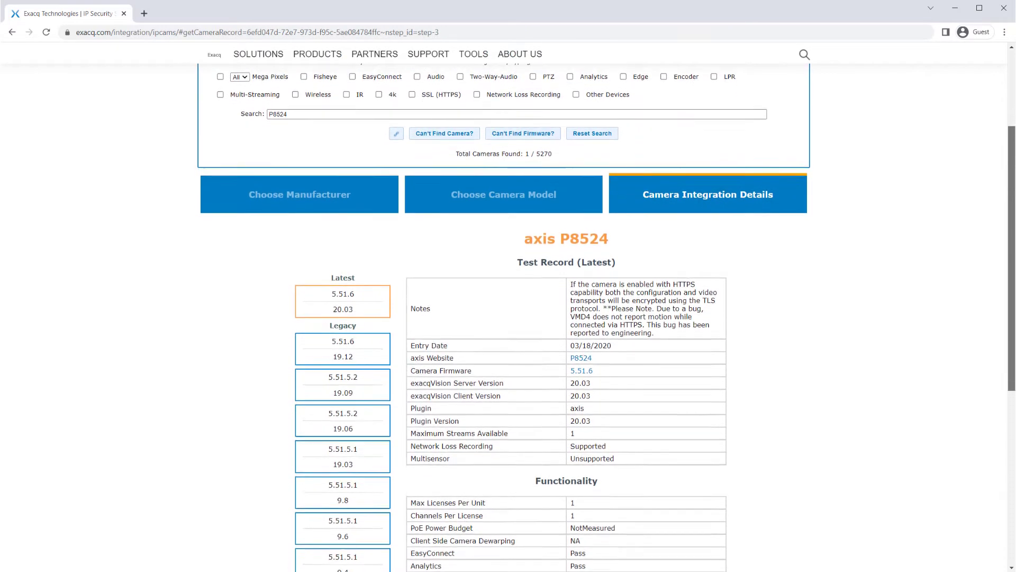
scroll(down, 3)
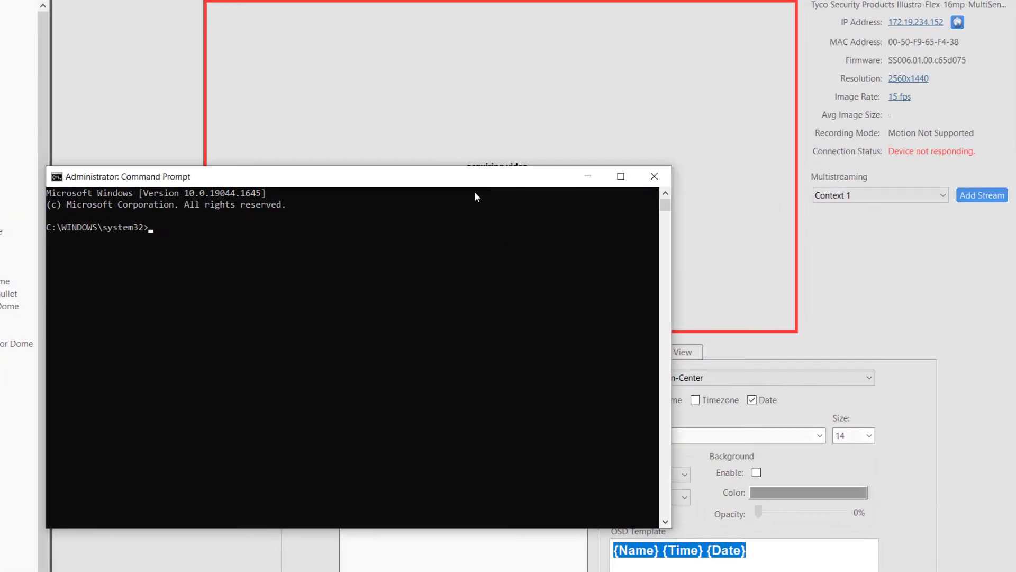
Step: Enter the command ping 172.19.234.152 in the administrator Command Prompt
text(ping)
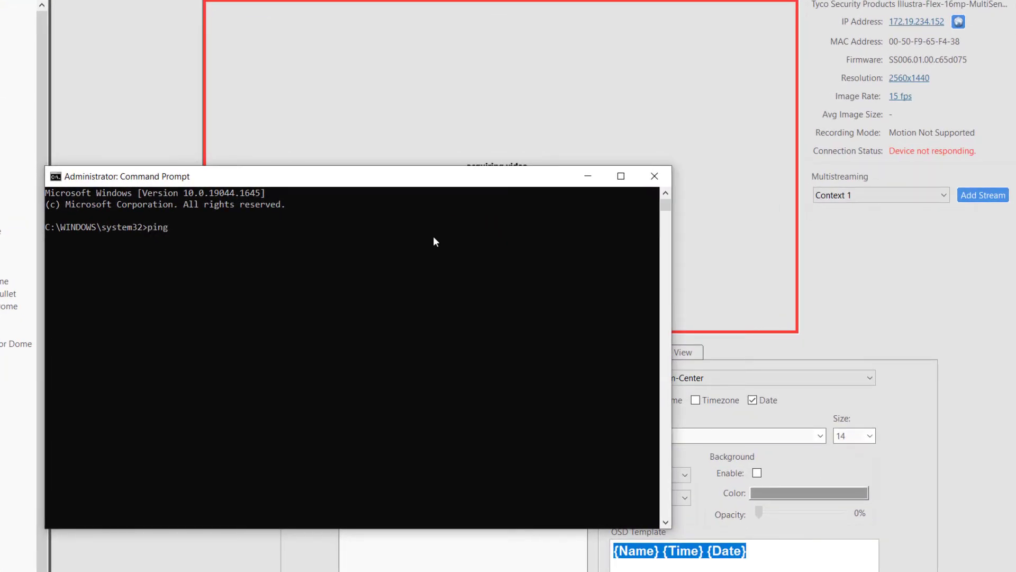
text(172.19.)
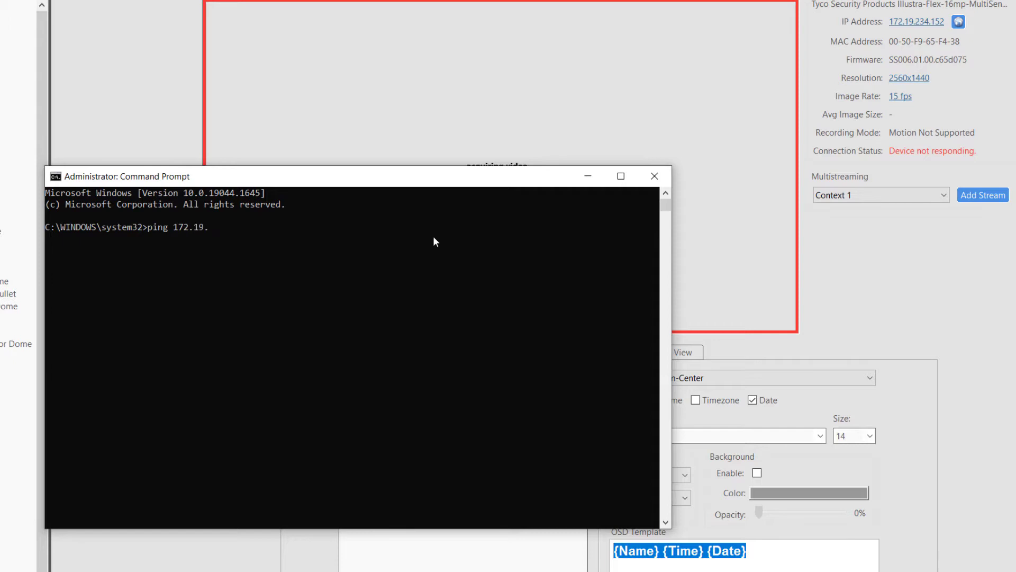
text(234.152)
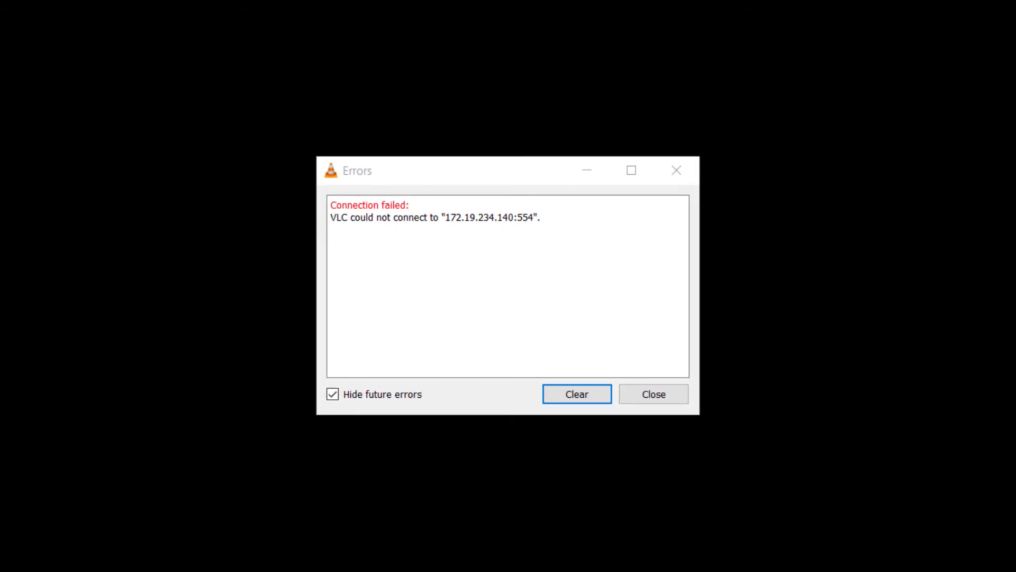
Step: Dismiss VLC's connection-failed error for 172.19.234.140:554
click(653, 394)
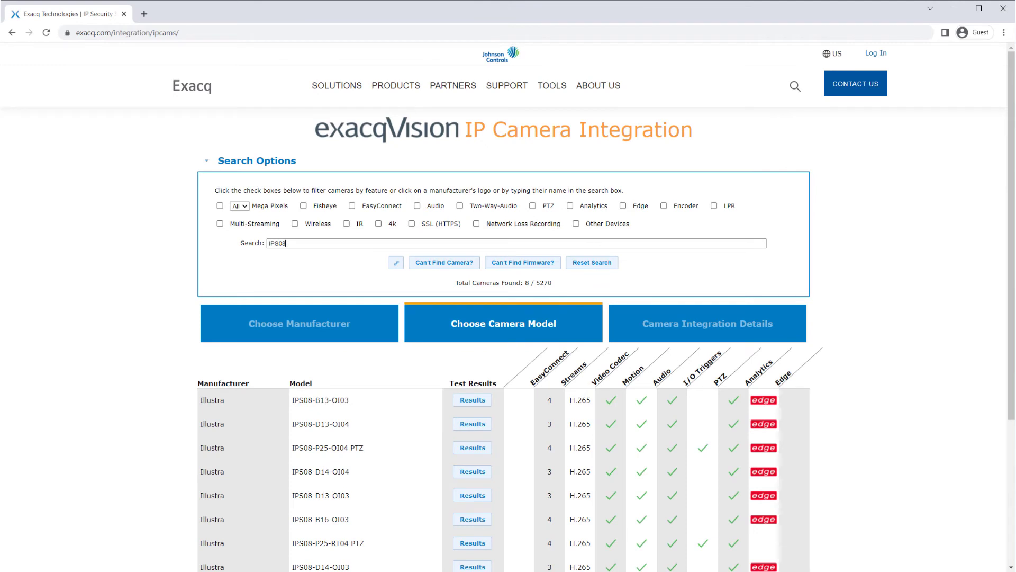
Step: View the IPS08-B13-OI03 test record down to plugin Illustra3 and server version 22.03.1.0
scroll(down, 3)
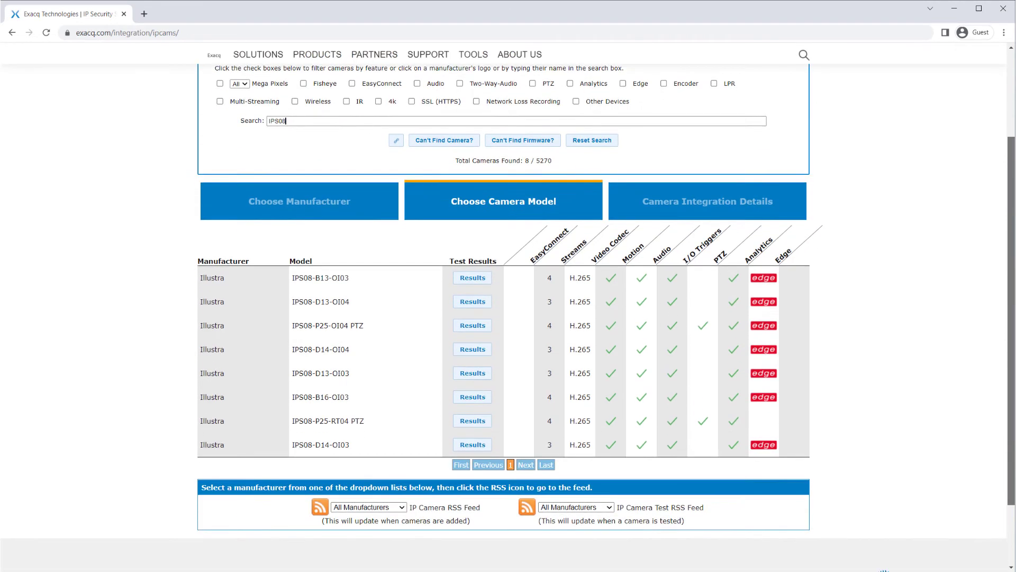
click(318, 277)
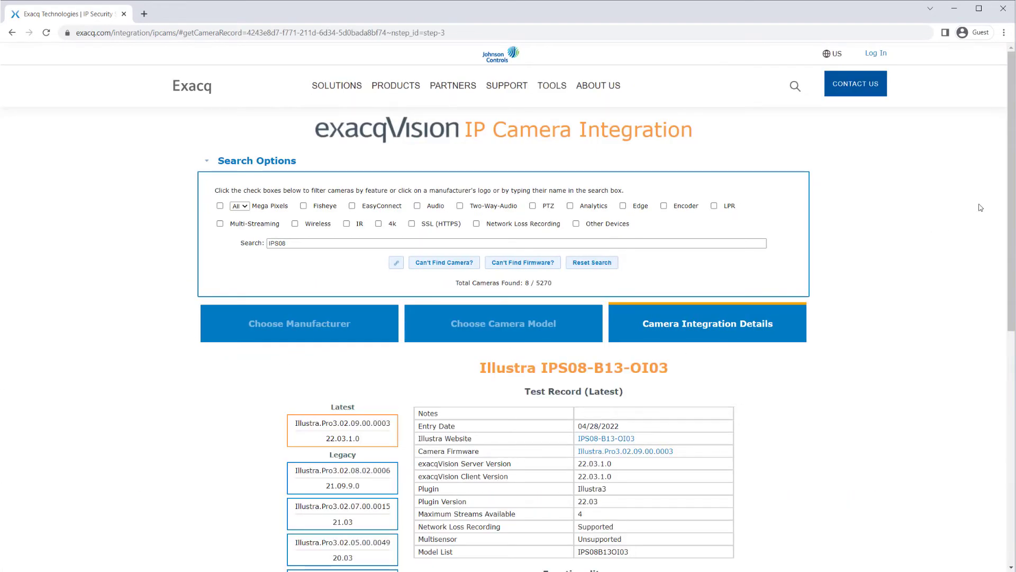
scroll(down, 3)
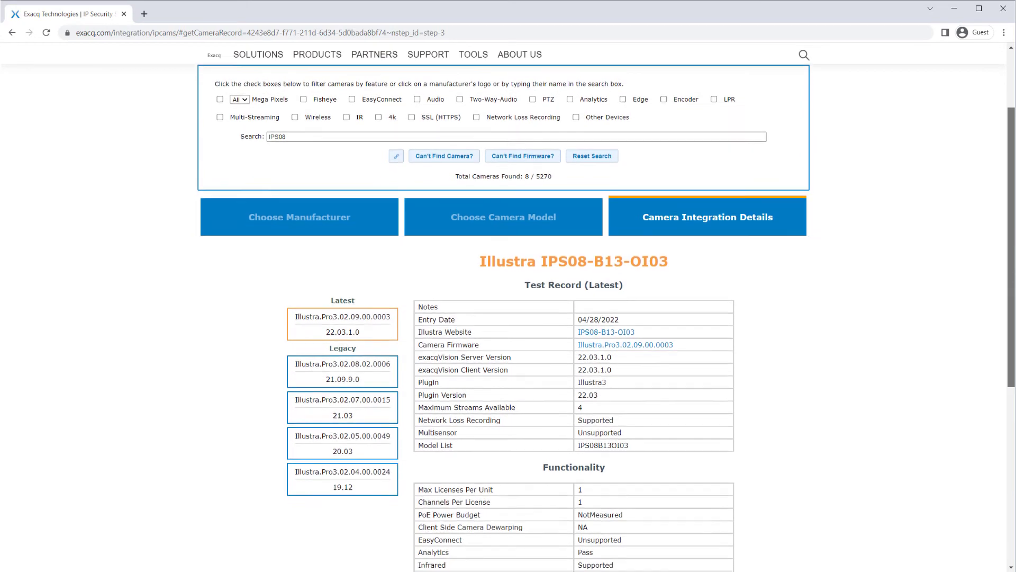
scroll(down, 3)
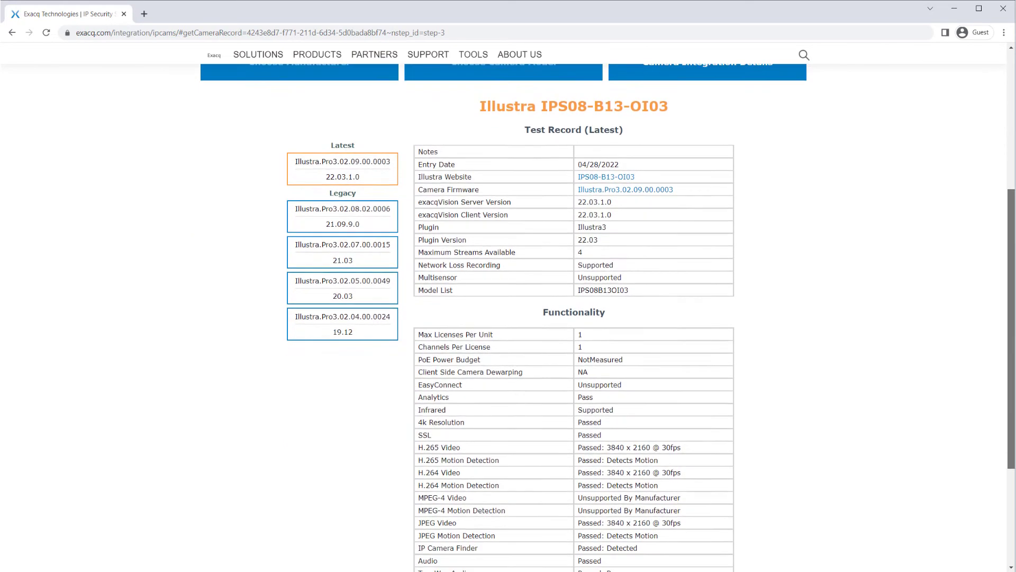
scroll(down, 3)
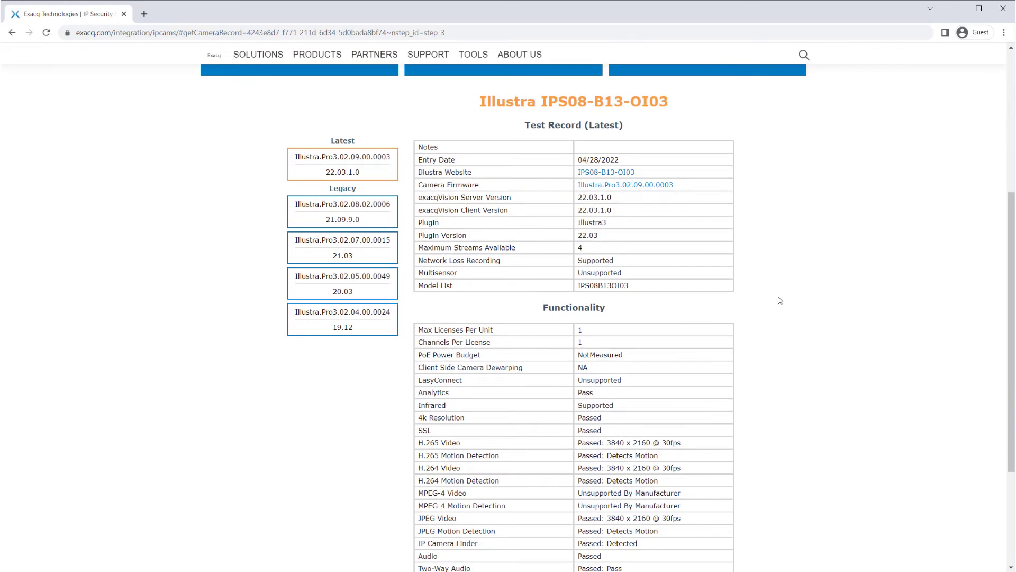
mouse_move(613, 224)
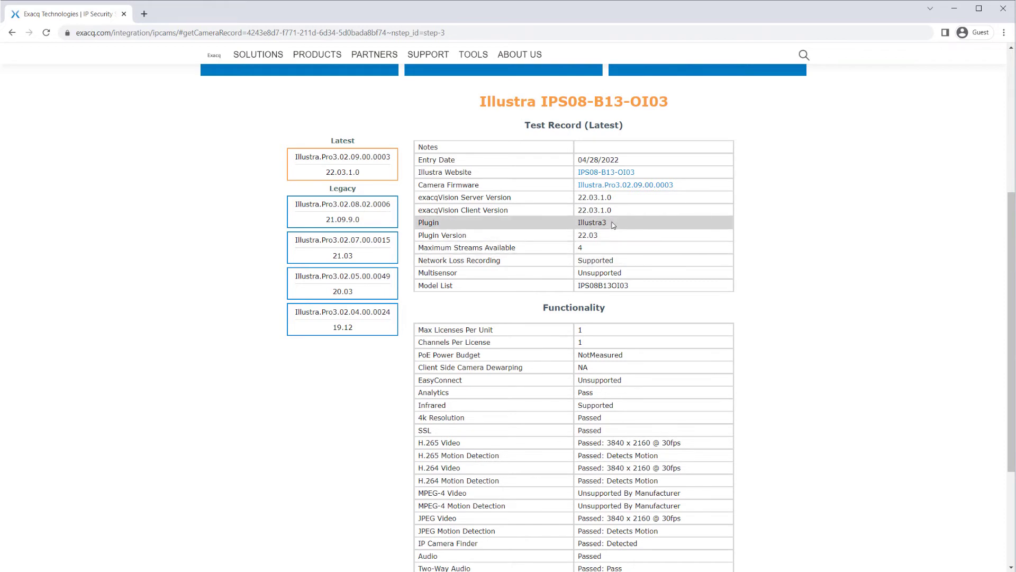
mouse_move(616, 215)
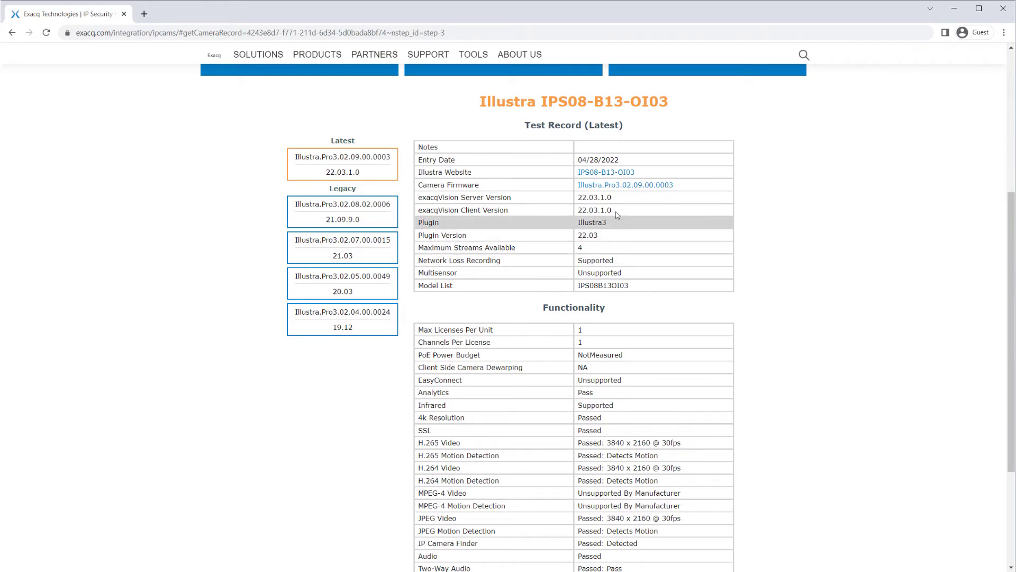
mouse_move(616, 201)
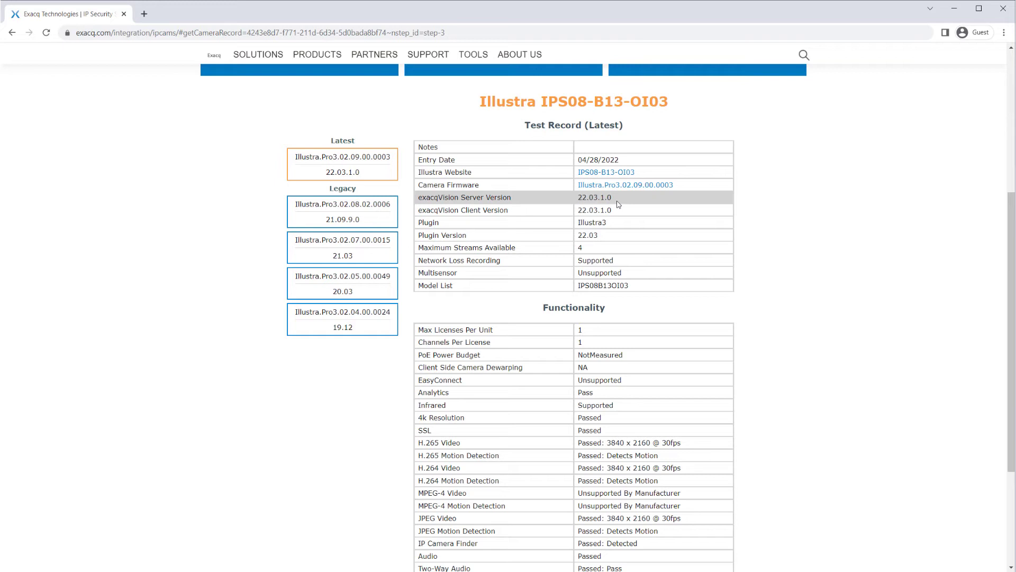
mouse_move(697, 184)
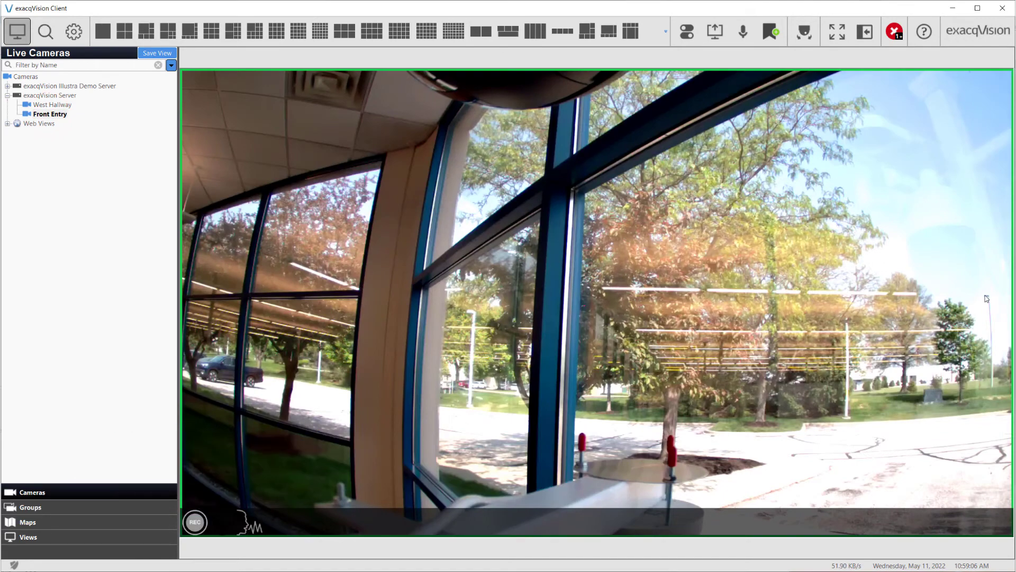
Step: Switch to Live view showing the Front Entry camera over the parking area
click(836, 30)
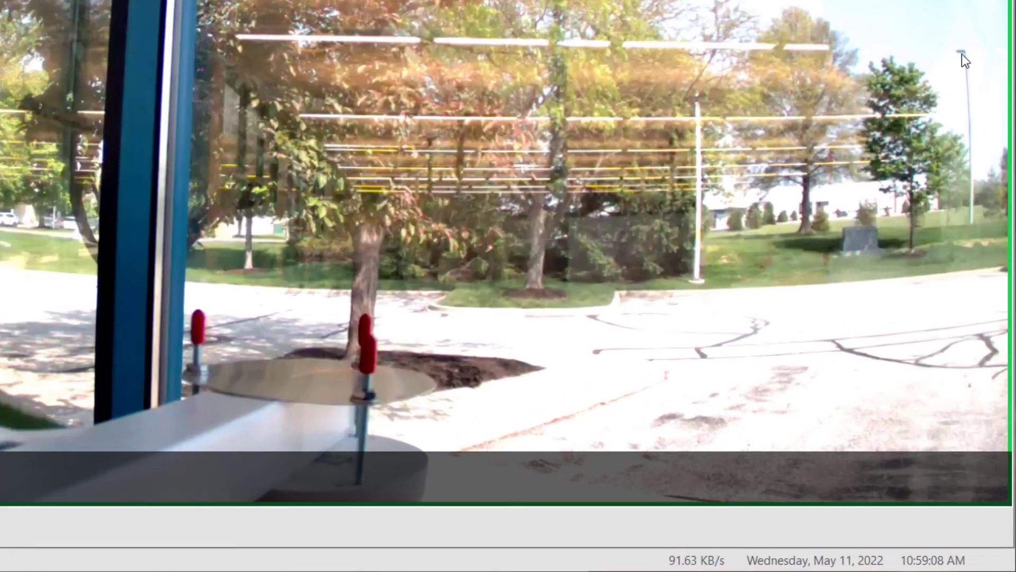